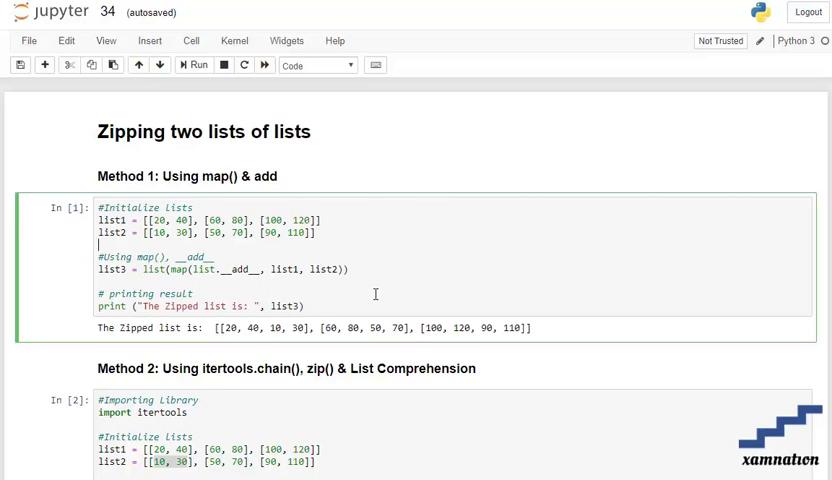
scroll("down", 3)
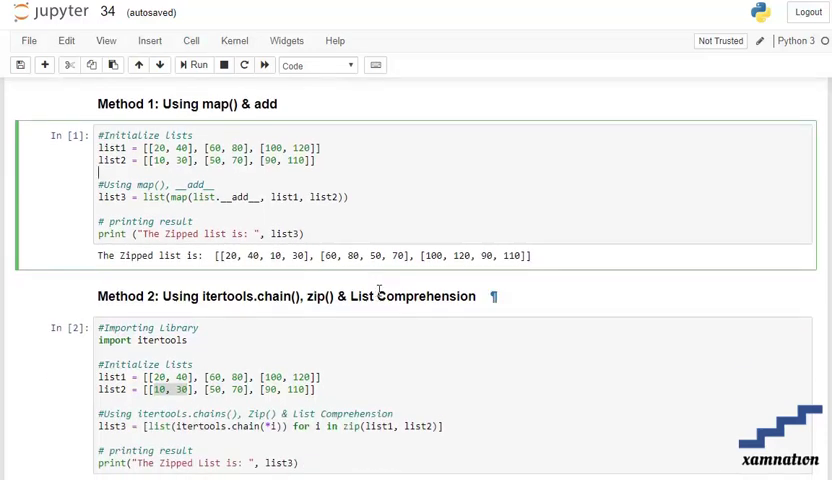
scroll("down", 3)
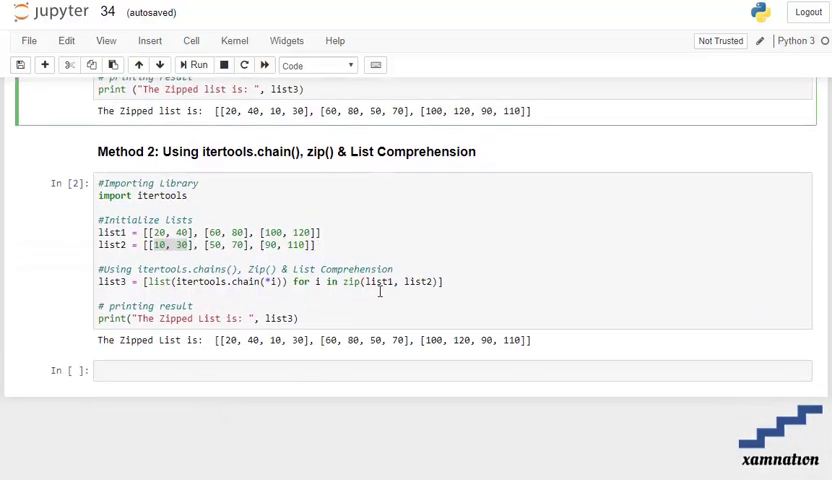
scroll("up", 3)
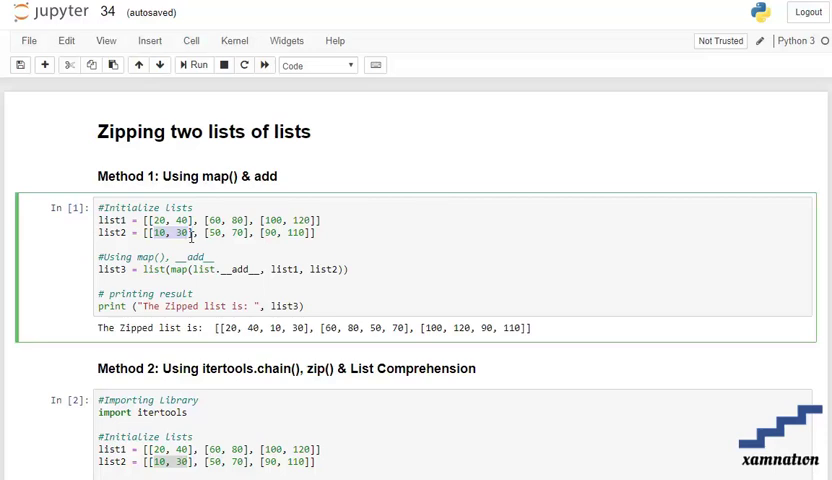
mouse_move(304, 328)
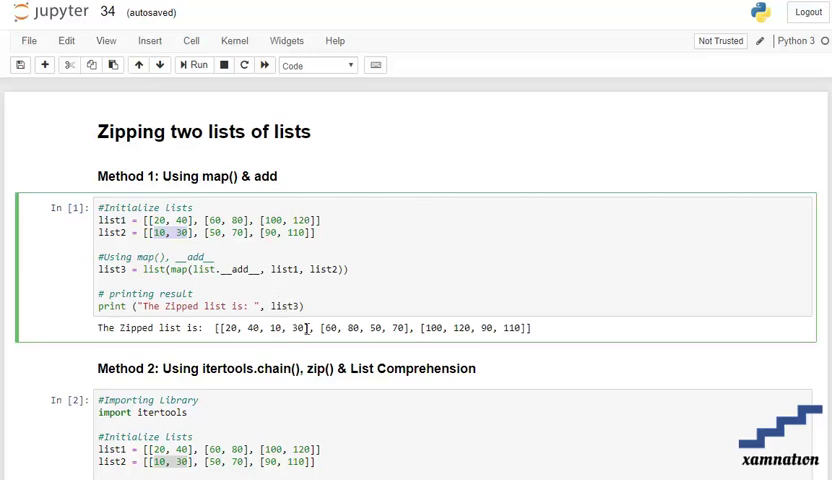